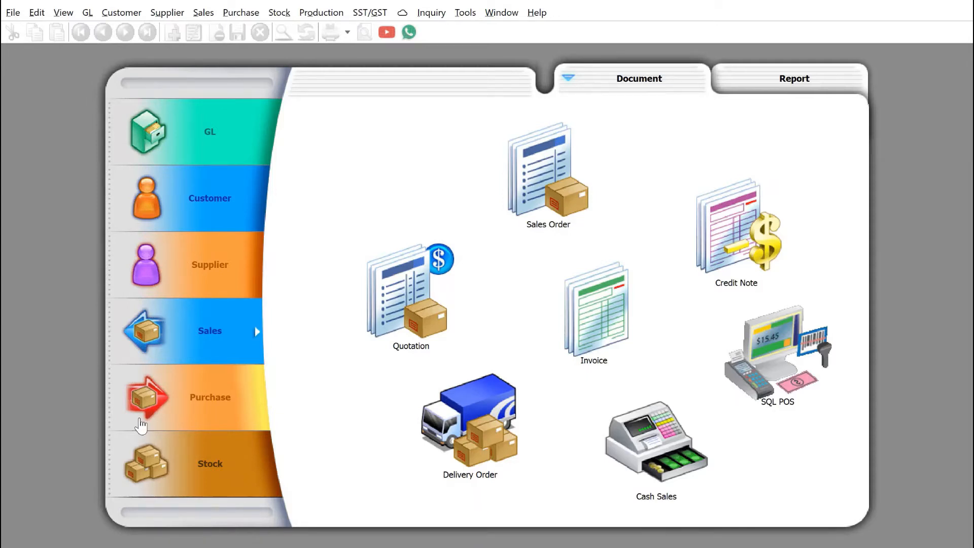
mouse_move(162, 403)
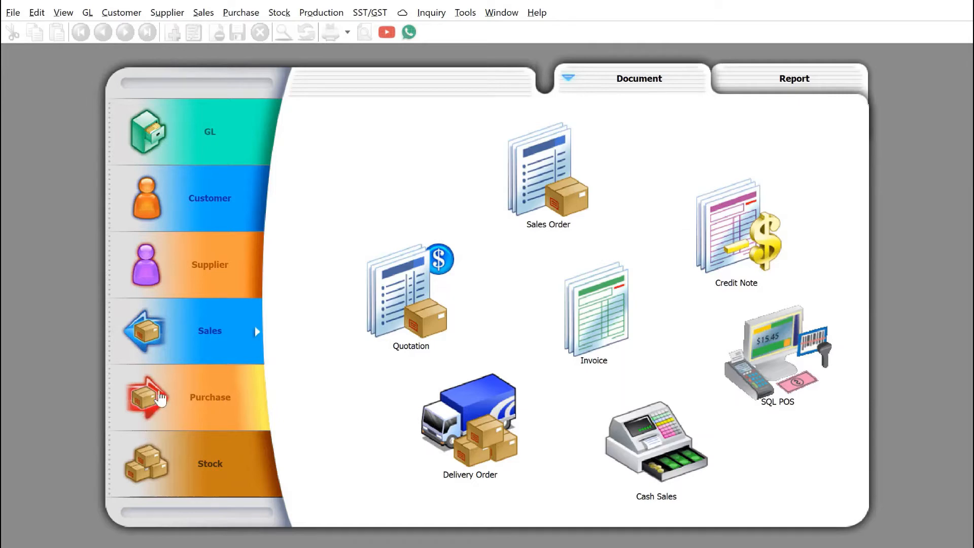
mouse_move(393, 300)
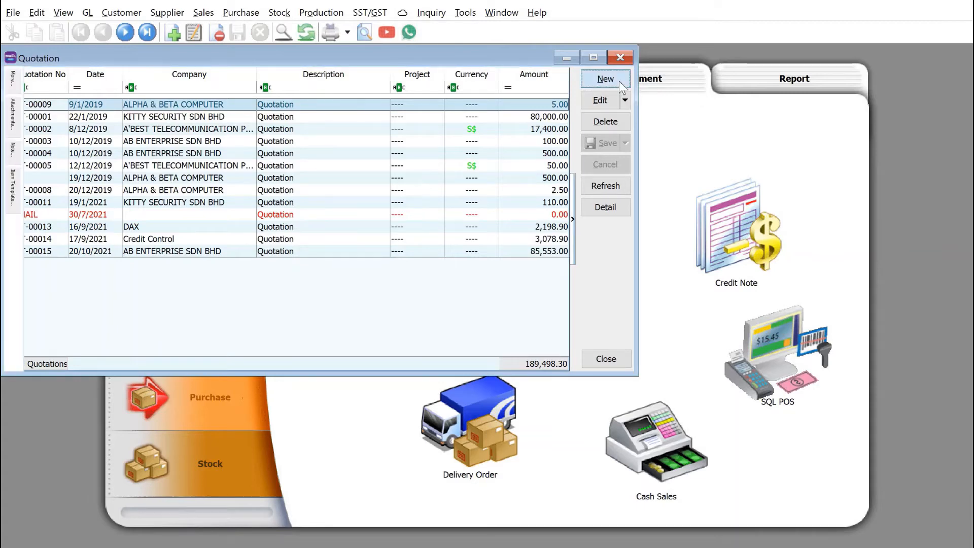
left_click(606, 79)
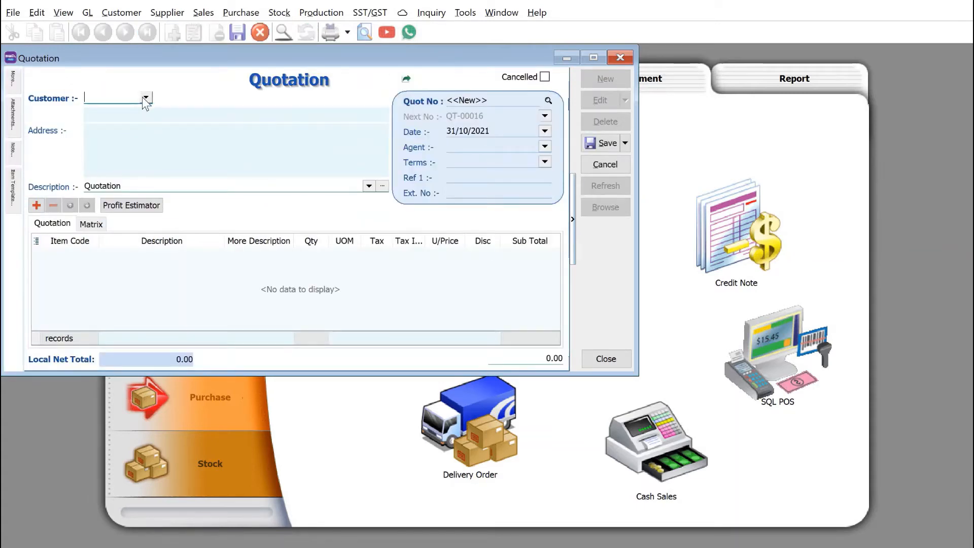
left_click(146, 97)
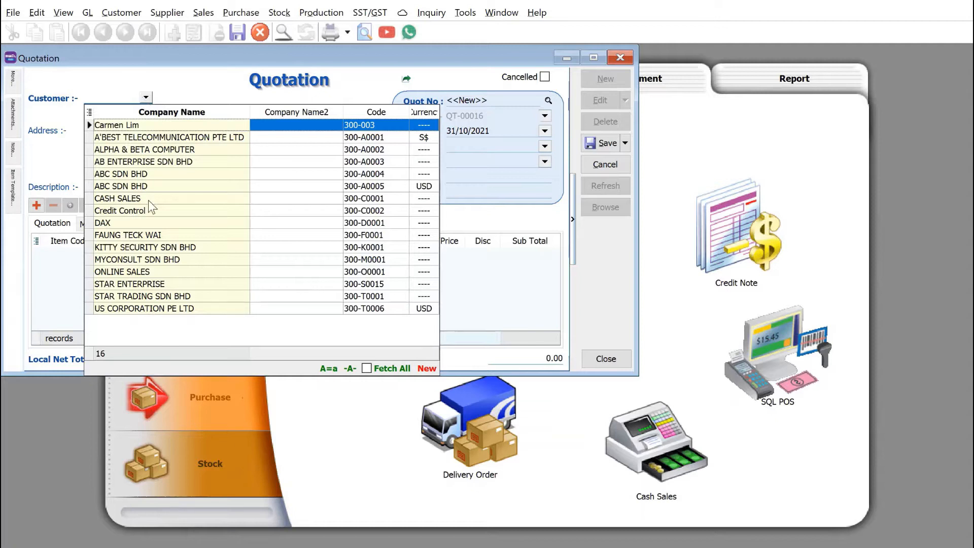
left_click(152, 137)
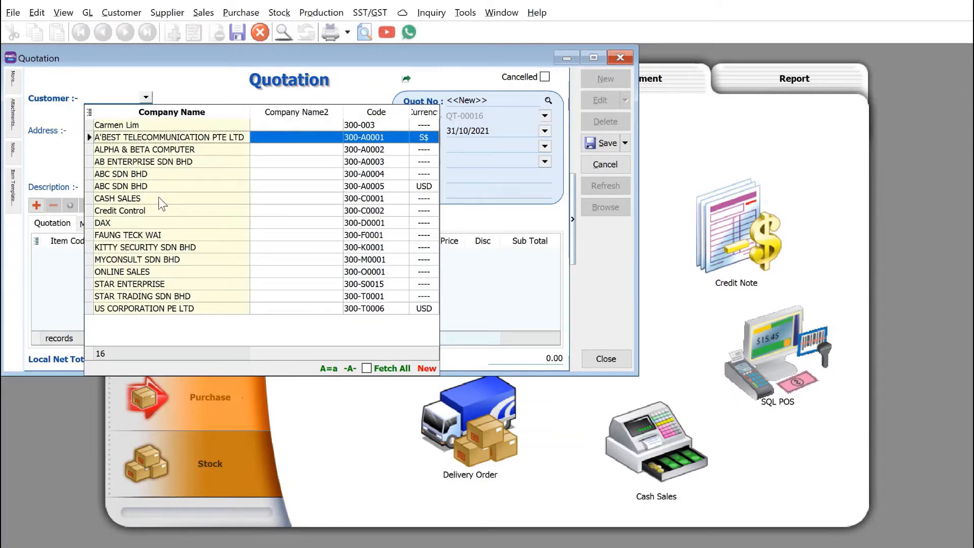
left_click(118, 198)
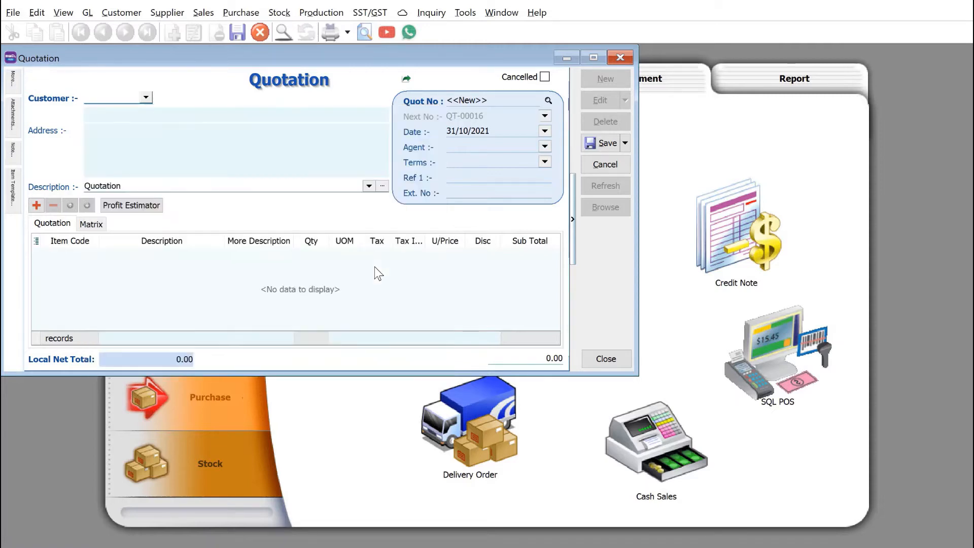
left_click(146, 97)
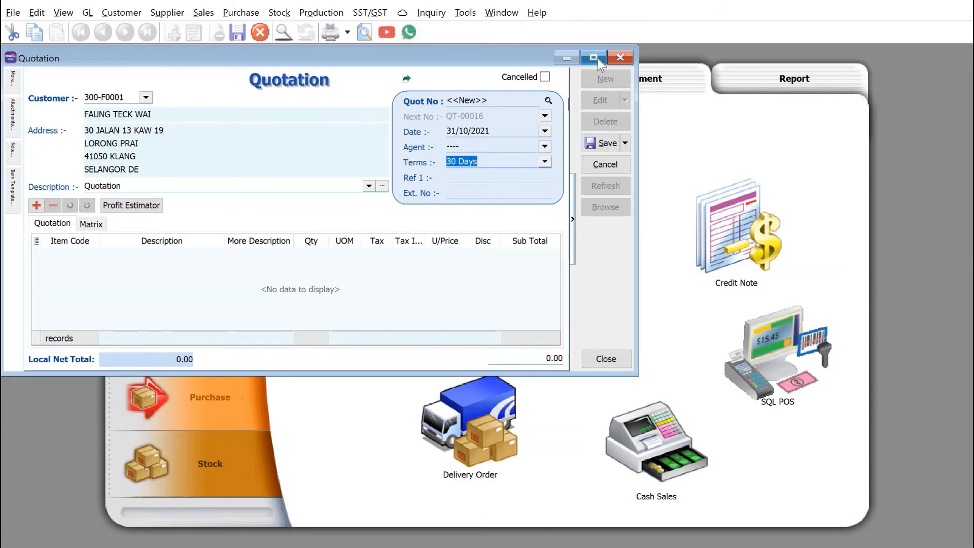
left_click(593, 57)
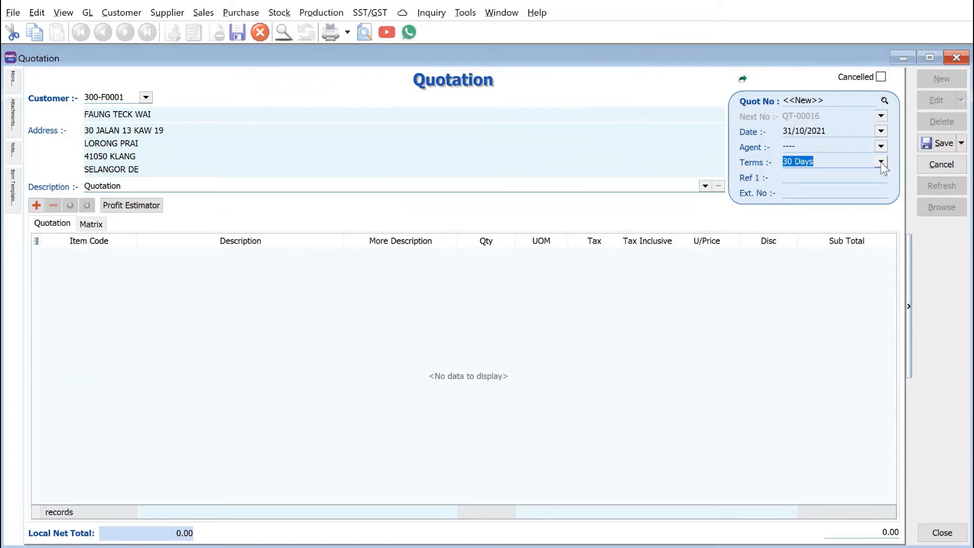
left_click(882, 161)
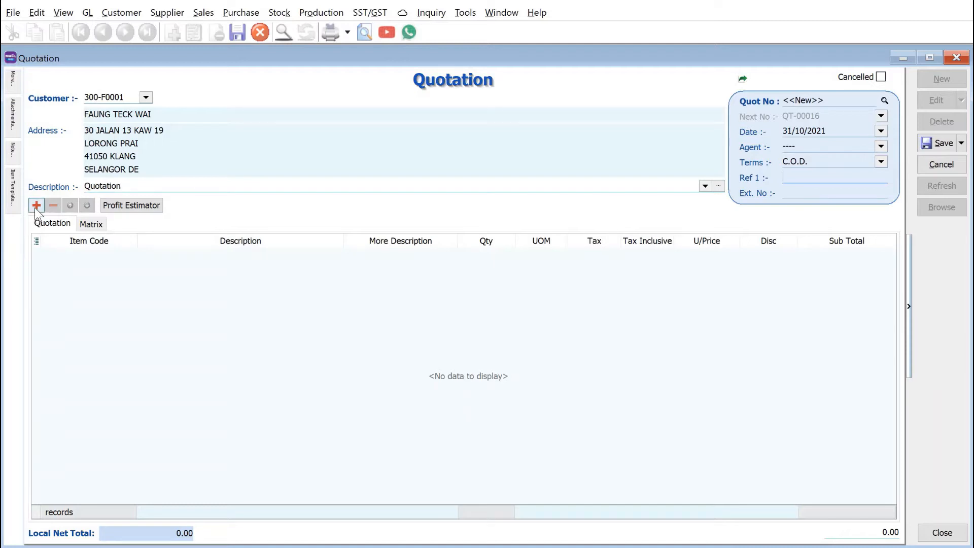
- Add a line for item code A with unit price 100.00
left_click(38, 205)
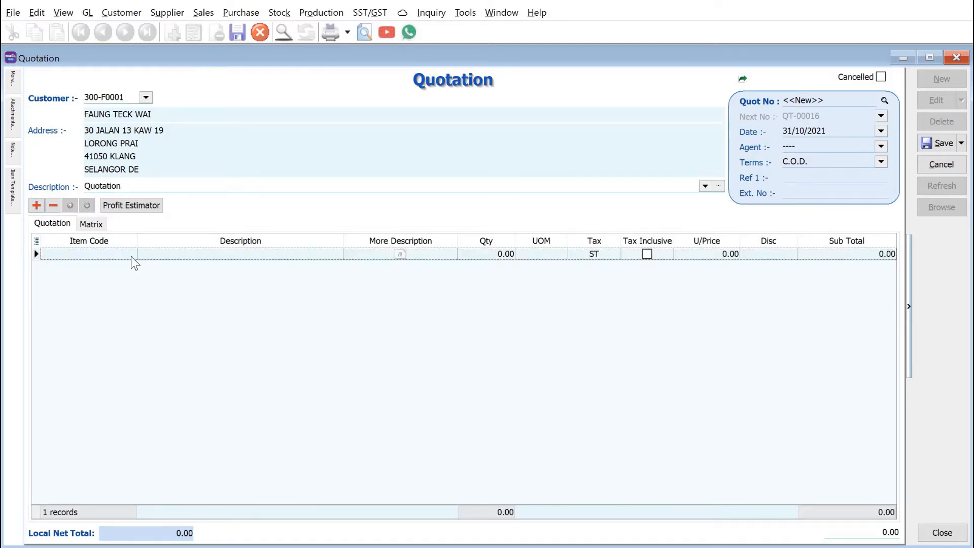
left_click(129, 254)
type("A")
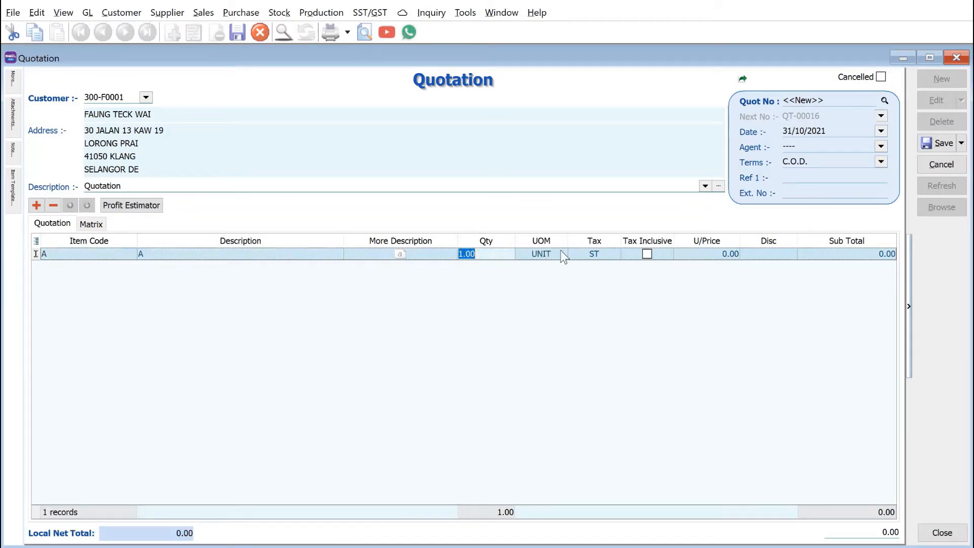
left_click(706, 254)
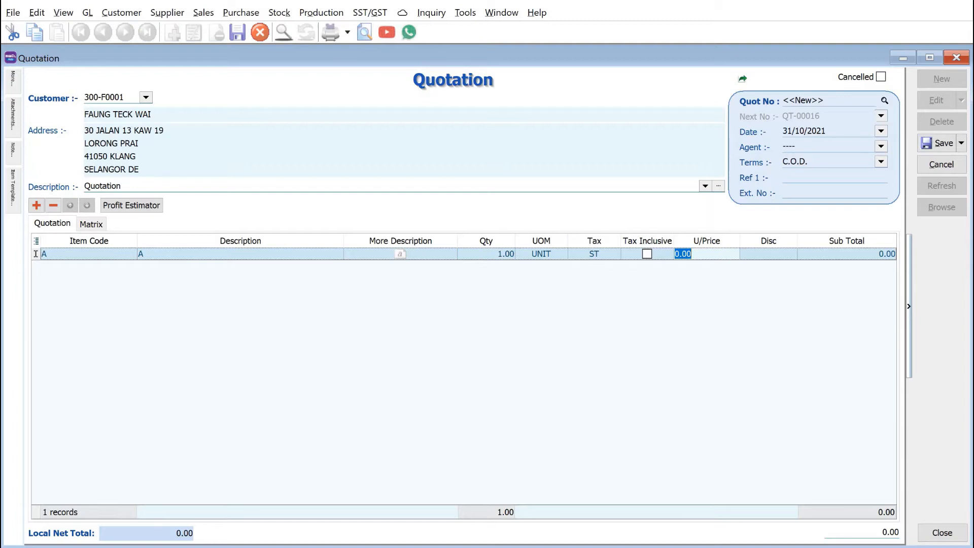
type("100.00")
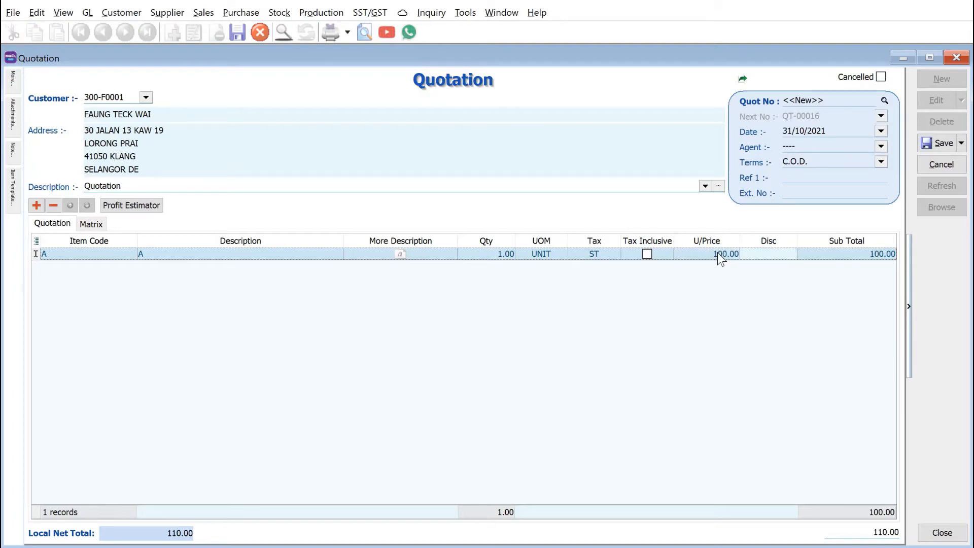
left_click(941, 143)
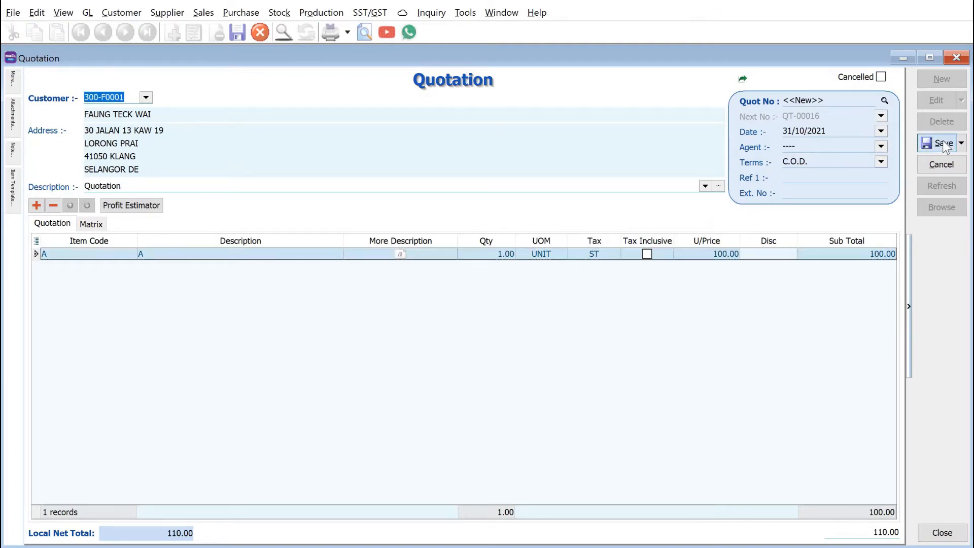
- Save the quotation as QT-00016, then open and dismiss the Select Report preview list
left_click(938, 143)
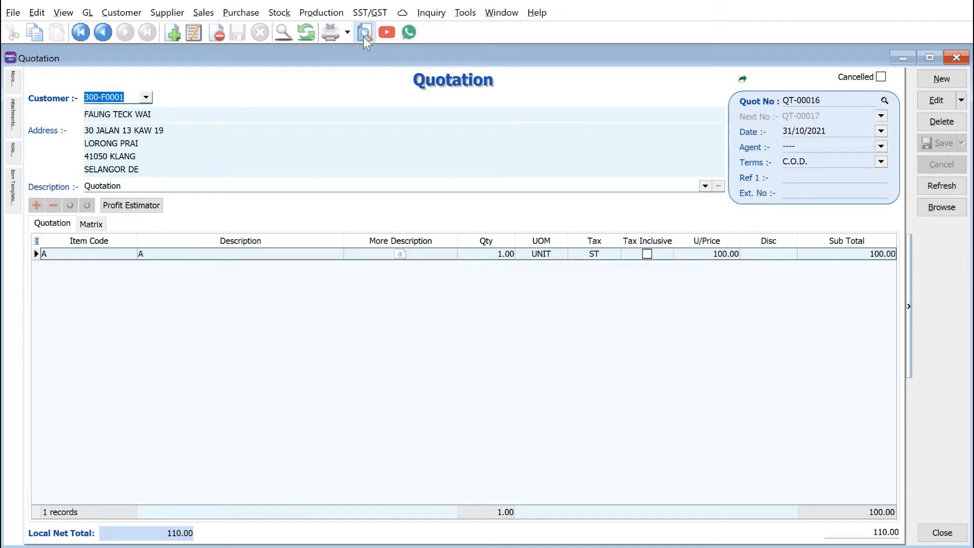
left_click(364, 32)
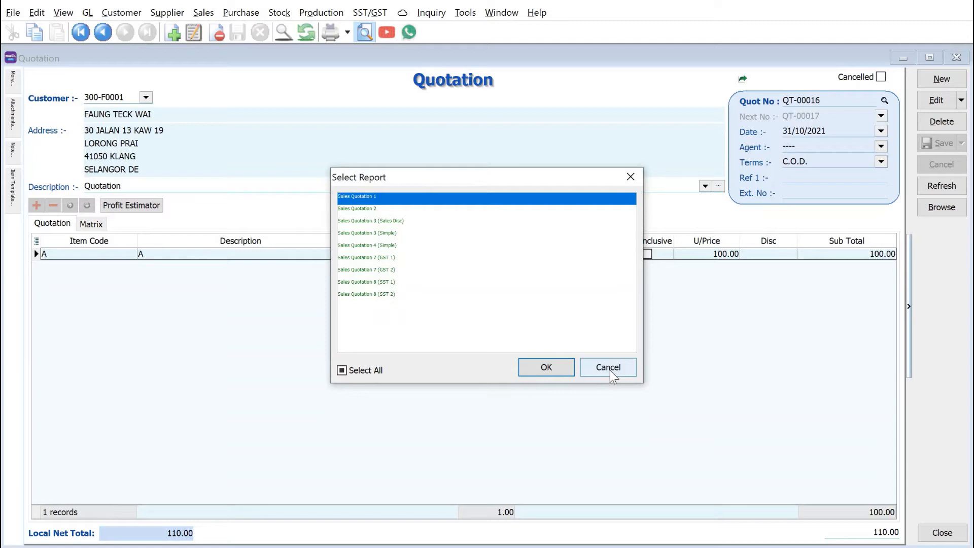
left_click(608, 366)
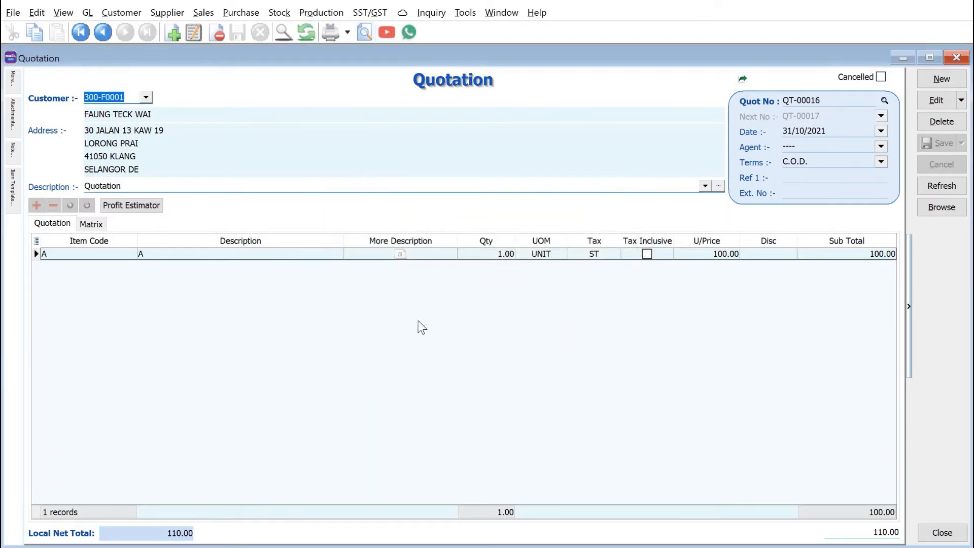
mouse_move(387, 217)
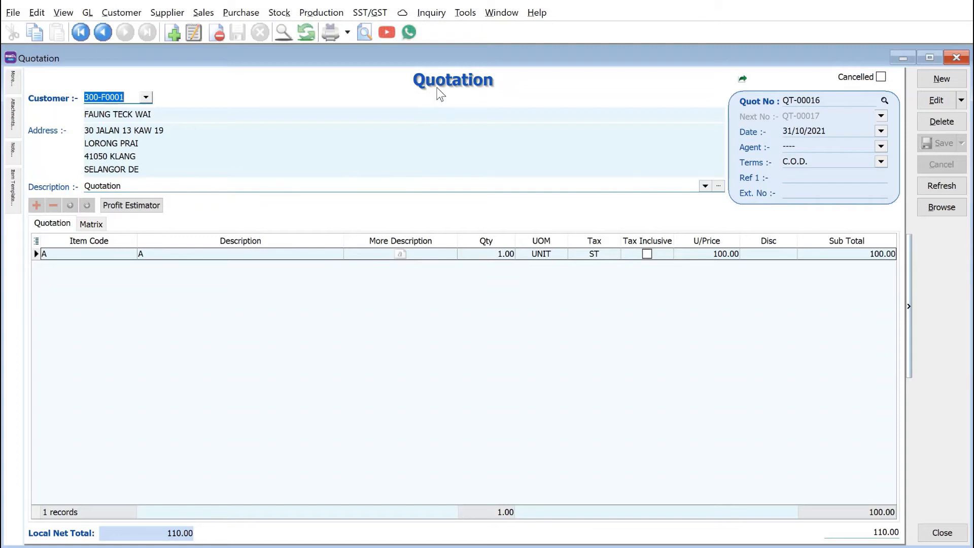
- Paste a copy of QT-00016 as a new quotation for 300-K0001 KITTY SECURITY and save as QT-00017
right_click(441, 91)
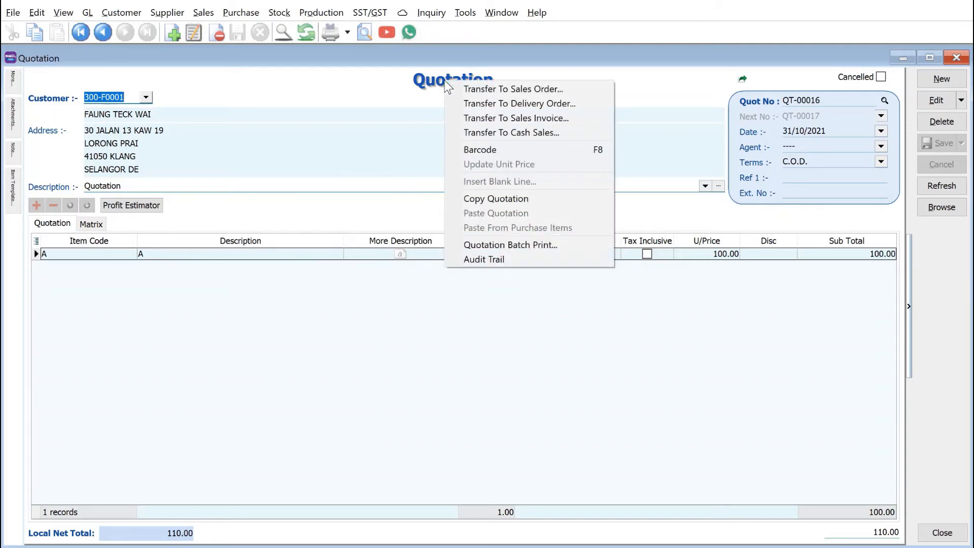
mouse_move(520, 201)
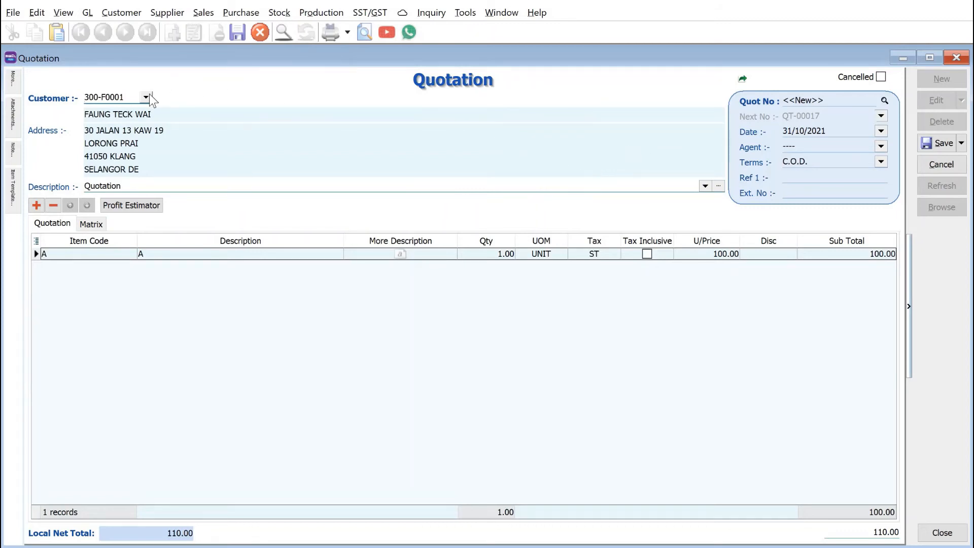
left_click(146, 98)
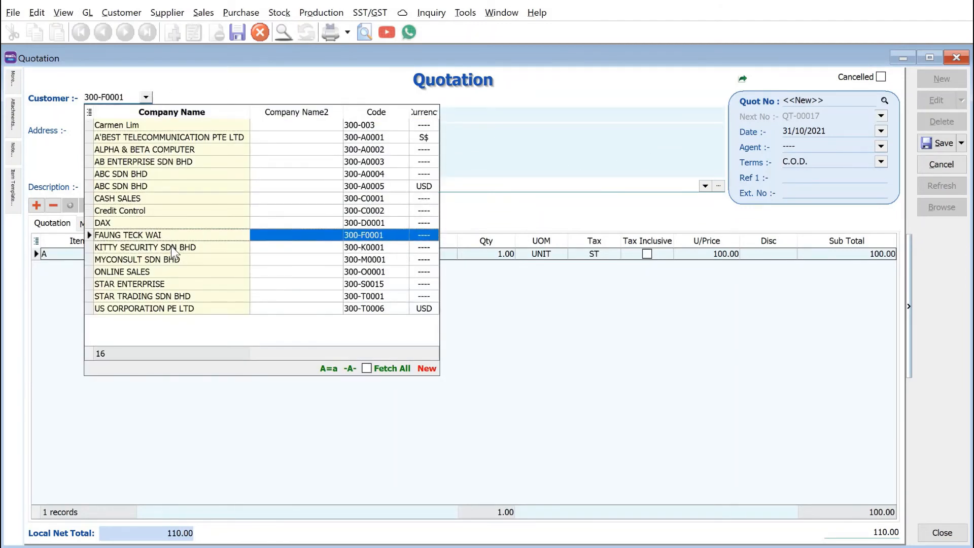
left_click(144, 247)
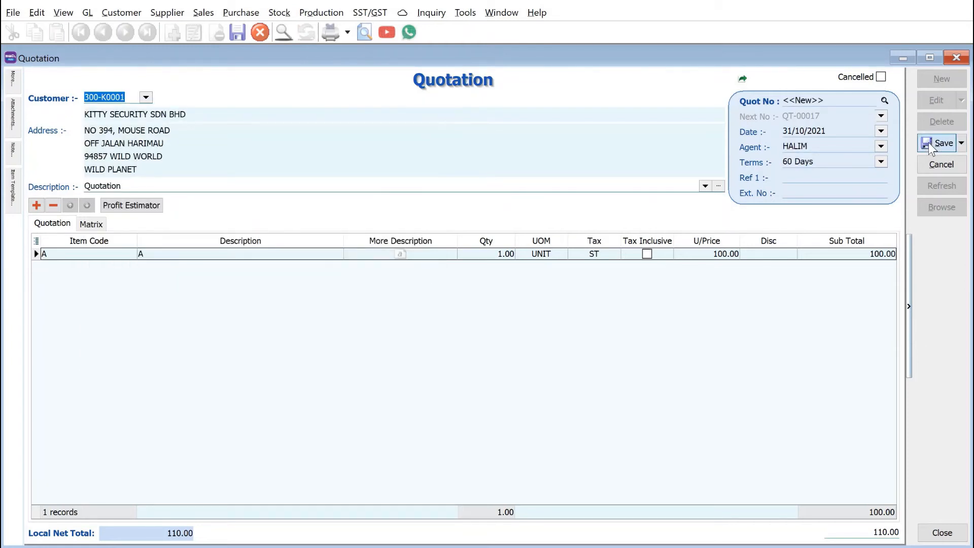
left_click(938, 143)
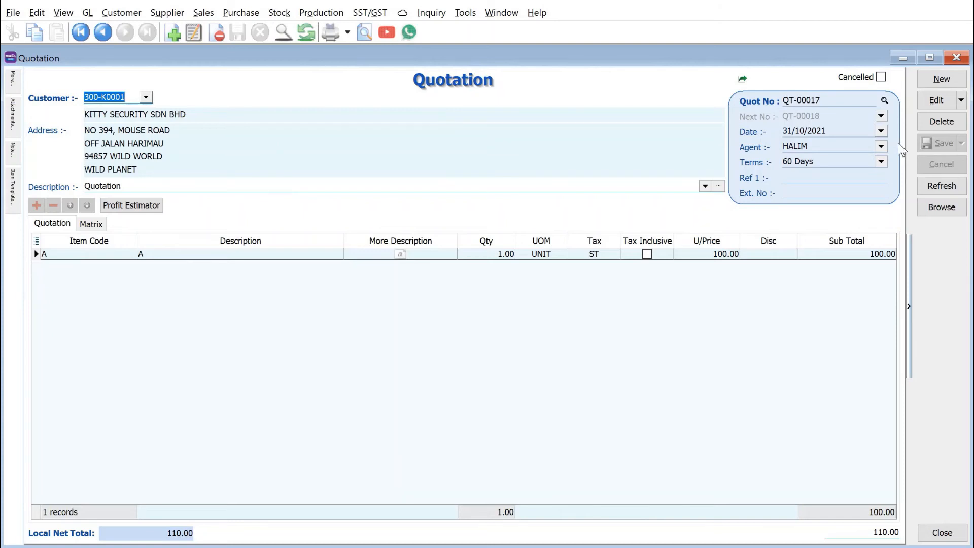
mouse_move(902, 154)
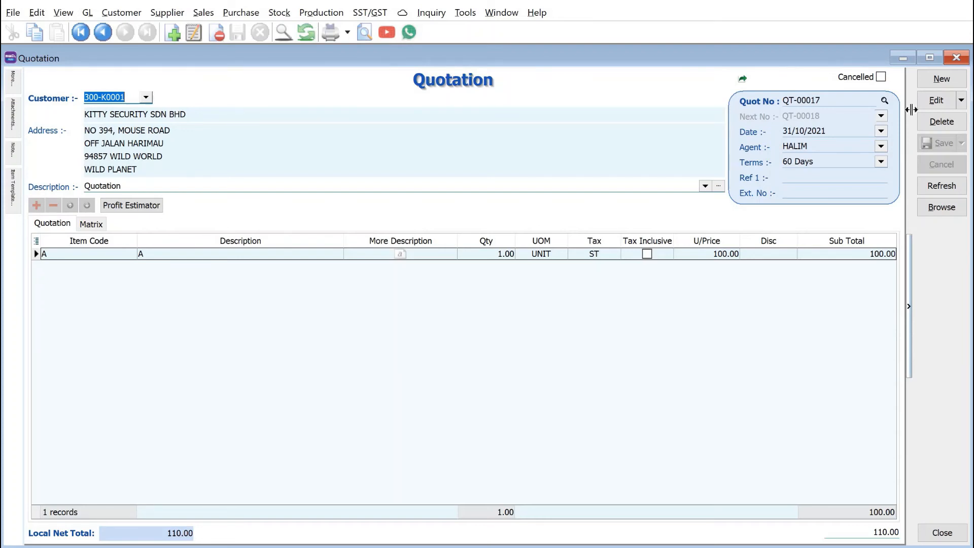
mouse_move(935, 100)
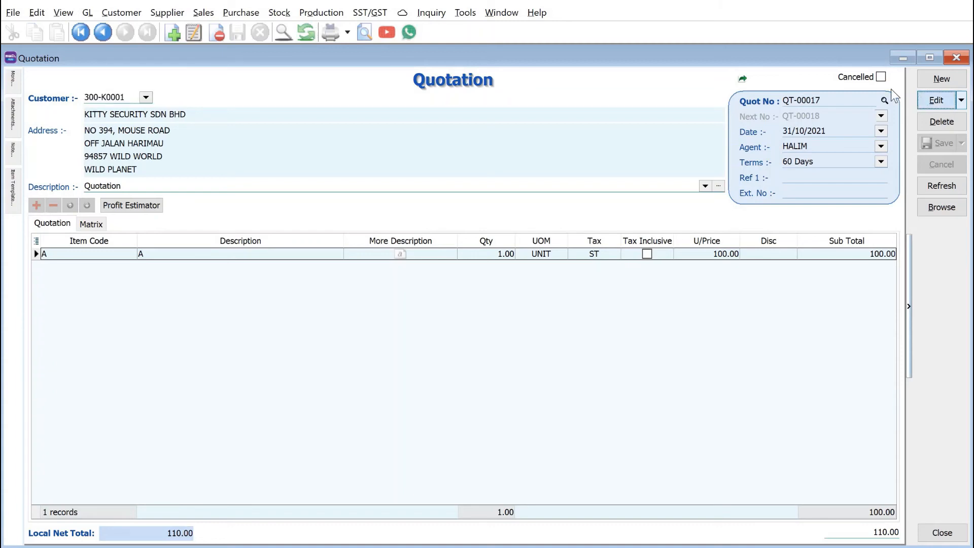
- Edit QT-00017, tick Cancelled, and save it
left_click(882, 77)
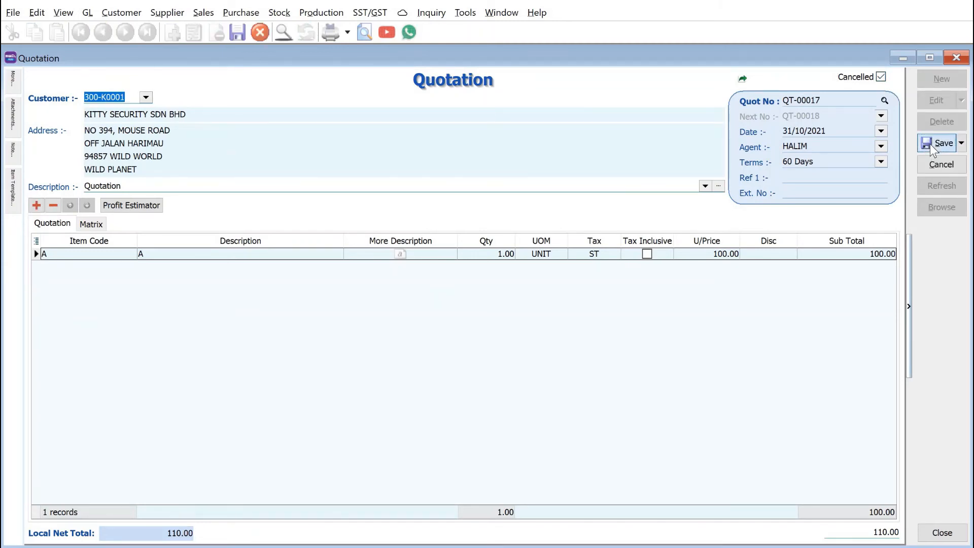
left_click(938, 143)
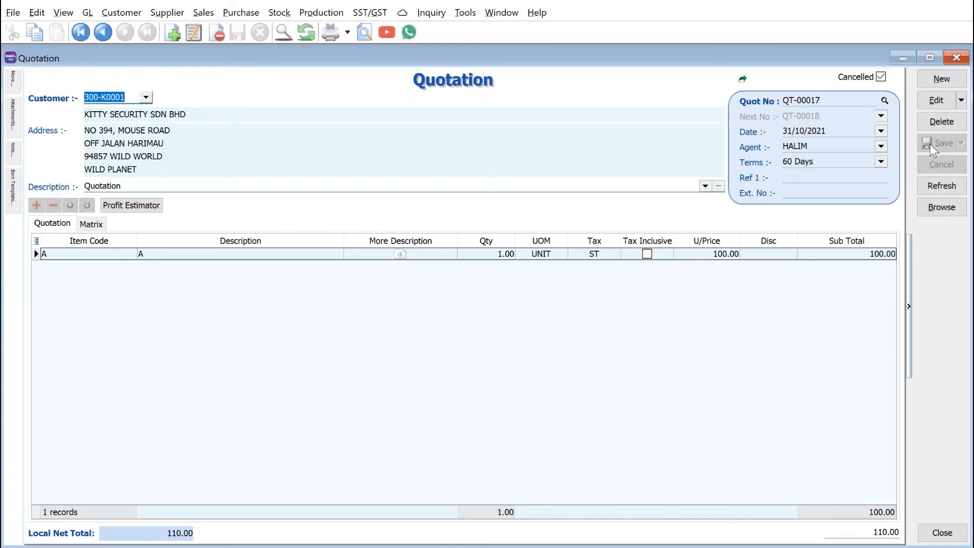